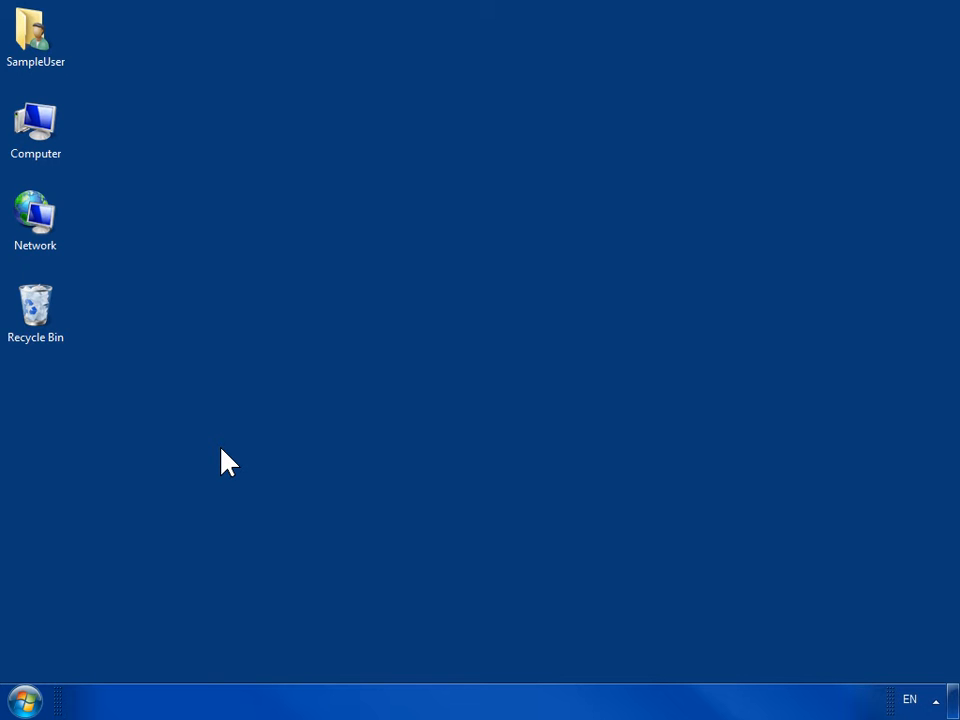
{"action": "mouse_move", "coordinate": [48, 690]}
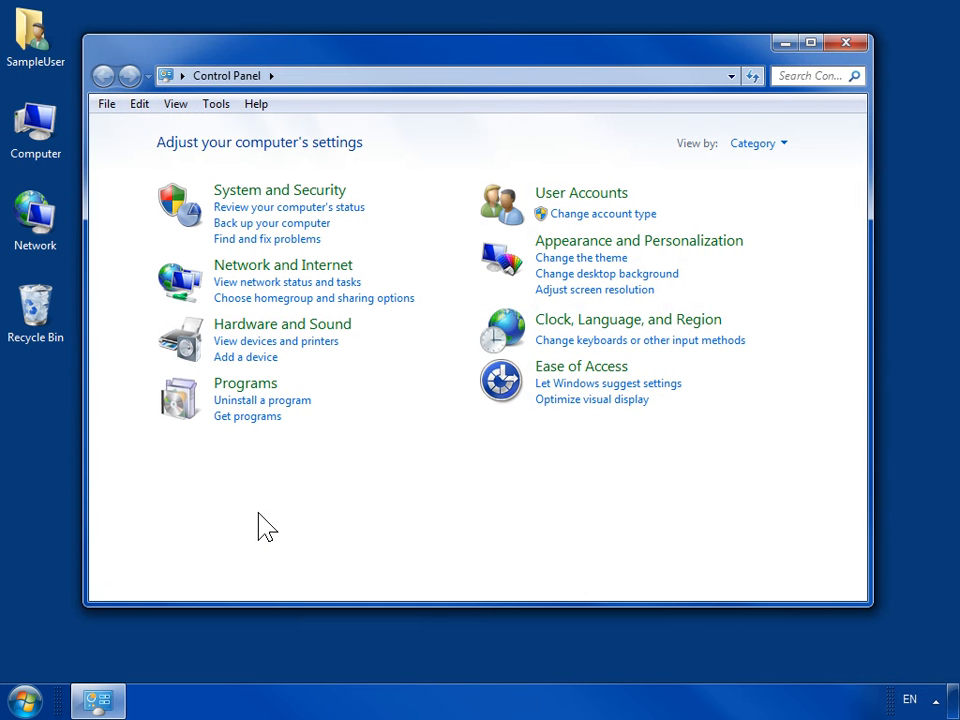
Go to System and Security > Administrative Tools and select Computer Management.
{"action": "left_click", "coordinate": [279, 189]}
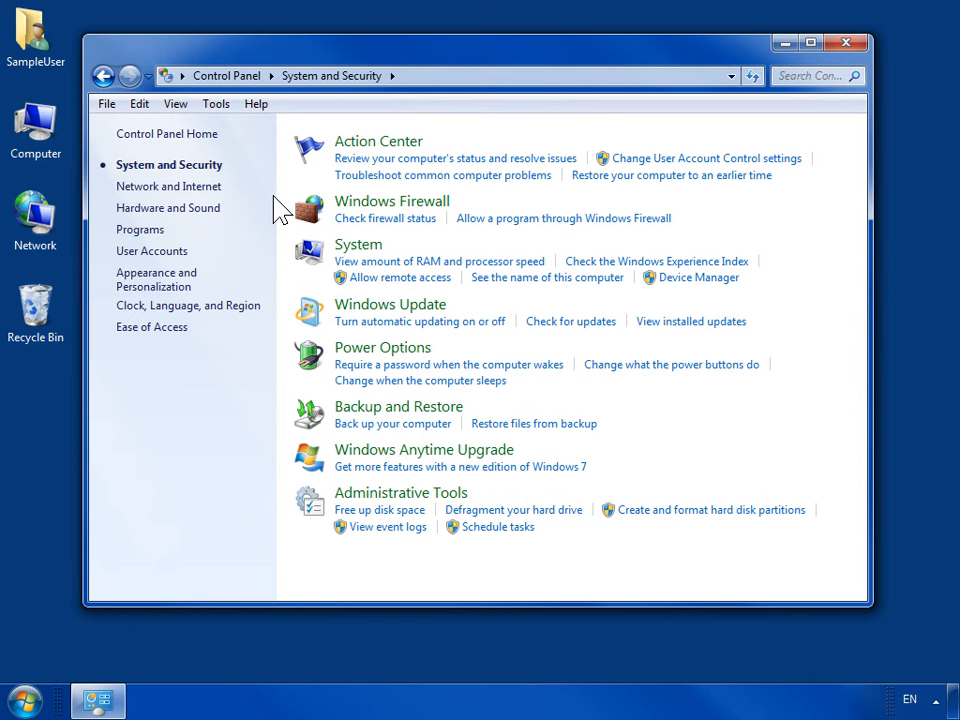
{"action": "mouse_move", "coordinate": [400, 492]}
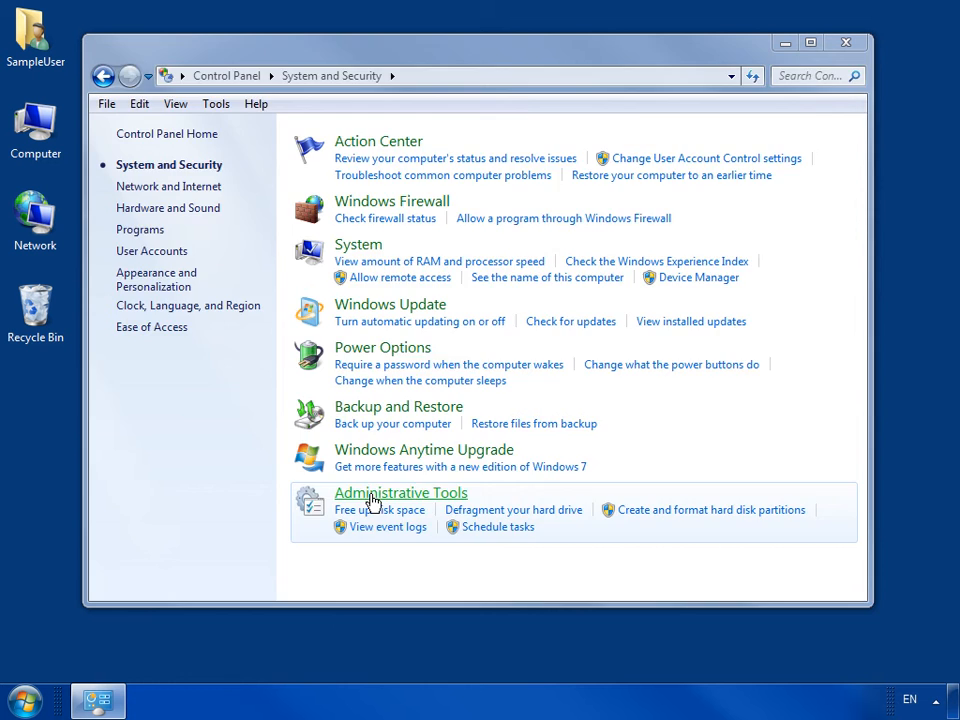
{"action": "left_click", "coordinate": [400, 492]}
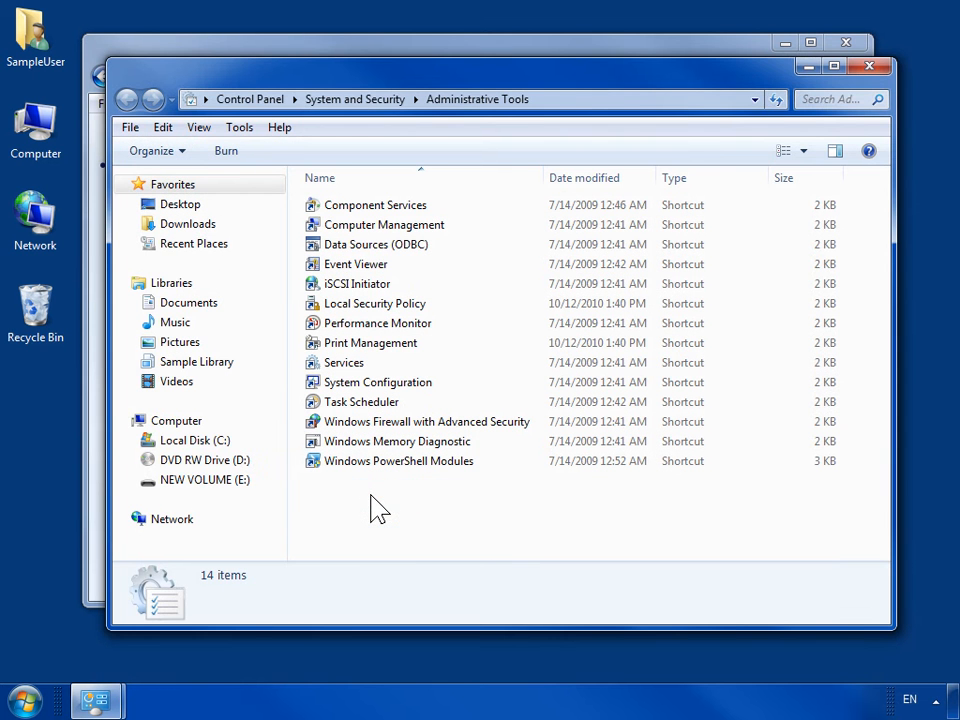
{"action": "left_click", "coordinate": [383, 224]}
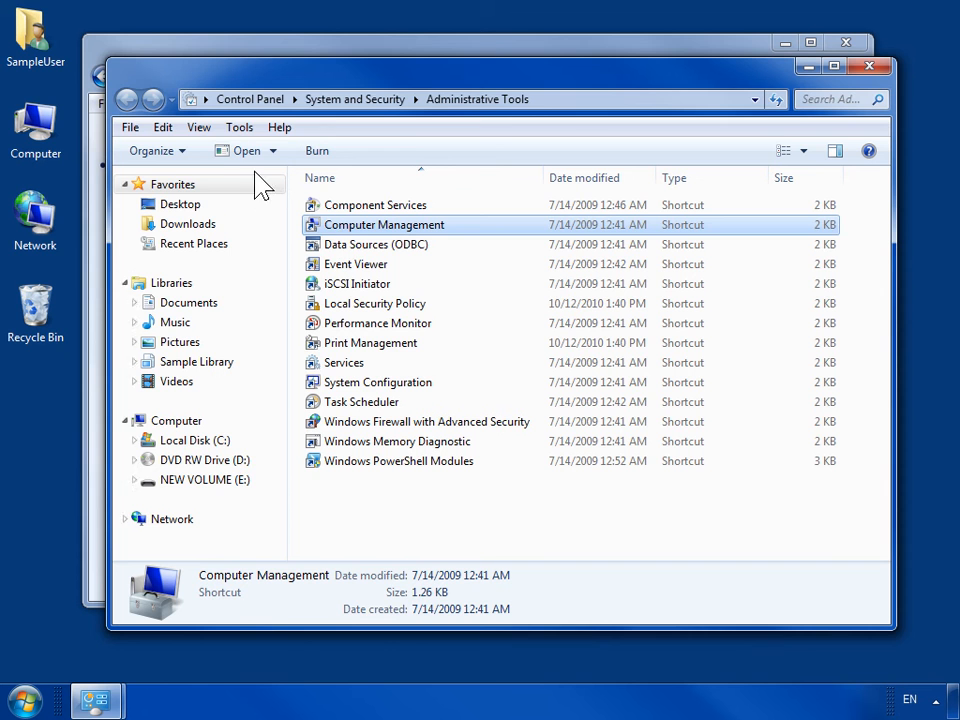
Launch Computer Management, list the Shares under Shared Folders, and select Shared Documents.
{"action": "double_click", "coordinate": [384, 224]}
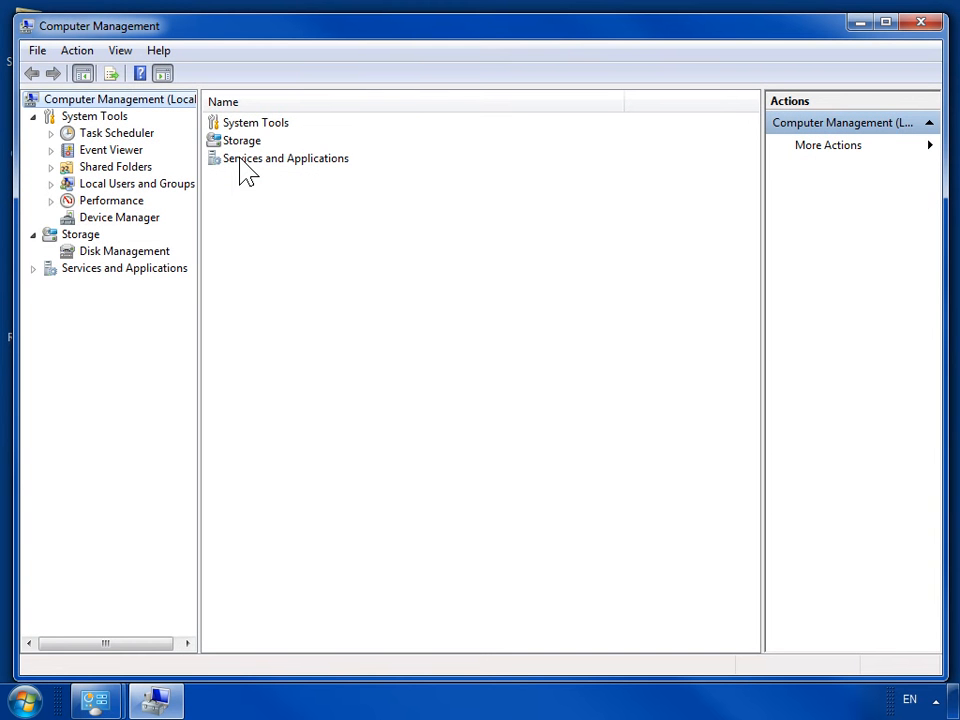
{"action": "left_click", "coordinate": [51, 166]}
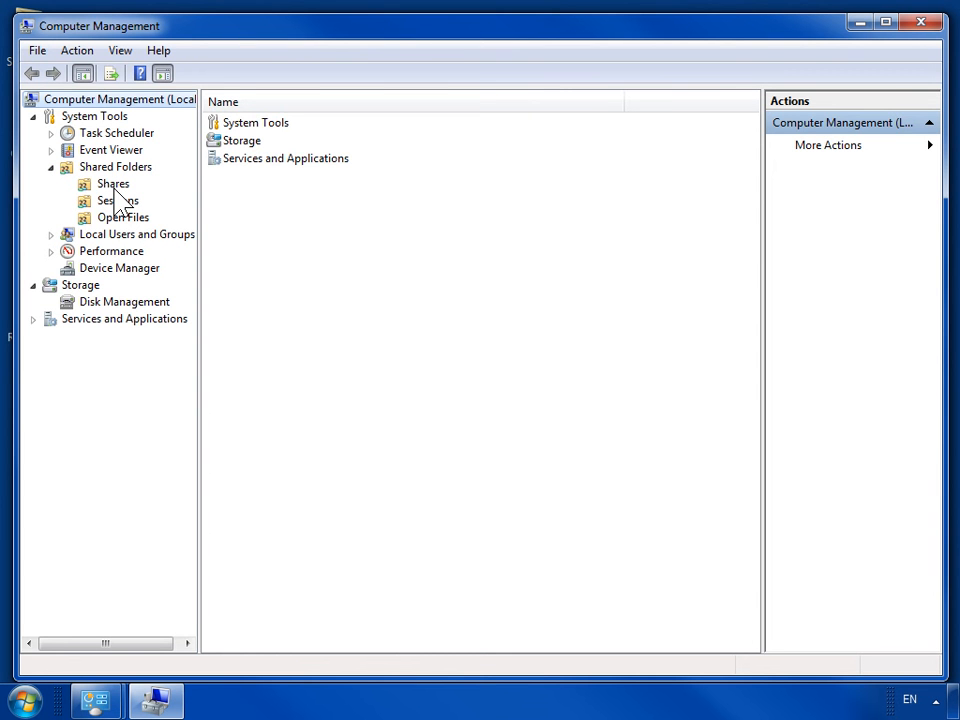
{"action": "left_click", "coordinate": [112, 183]}
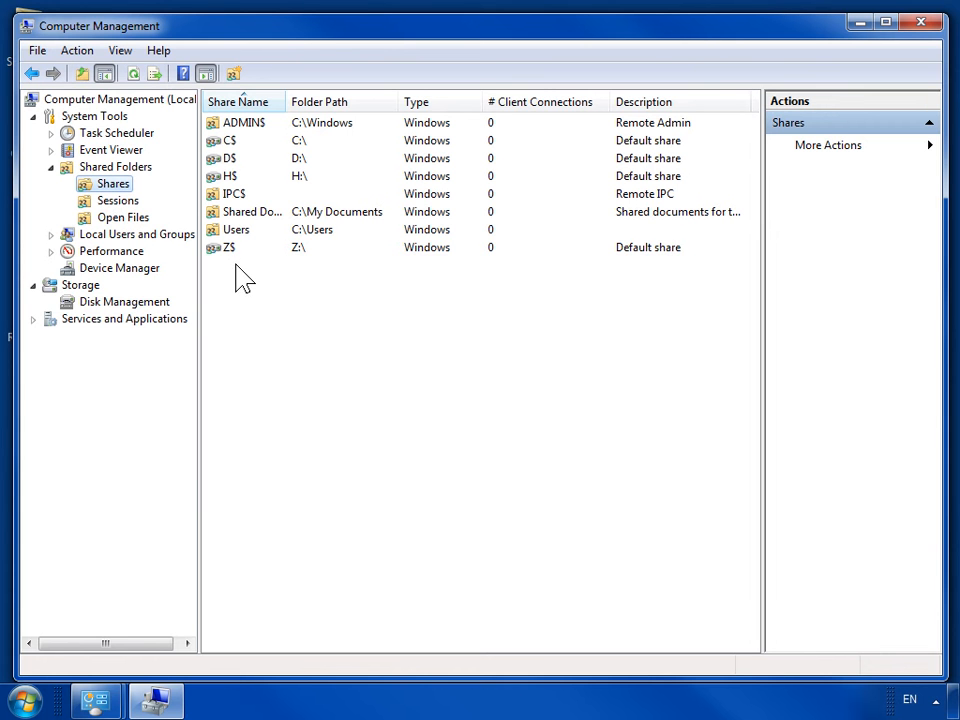
{"action": "left_click", "coordinate": [250, 211]}
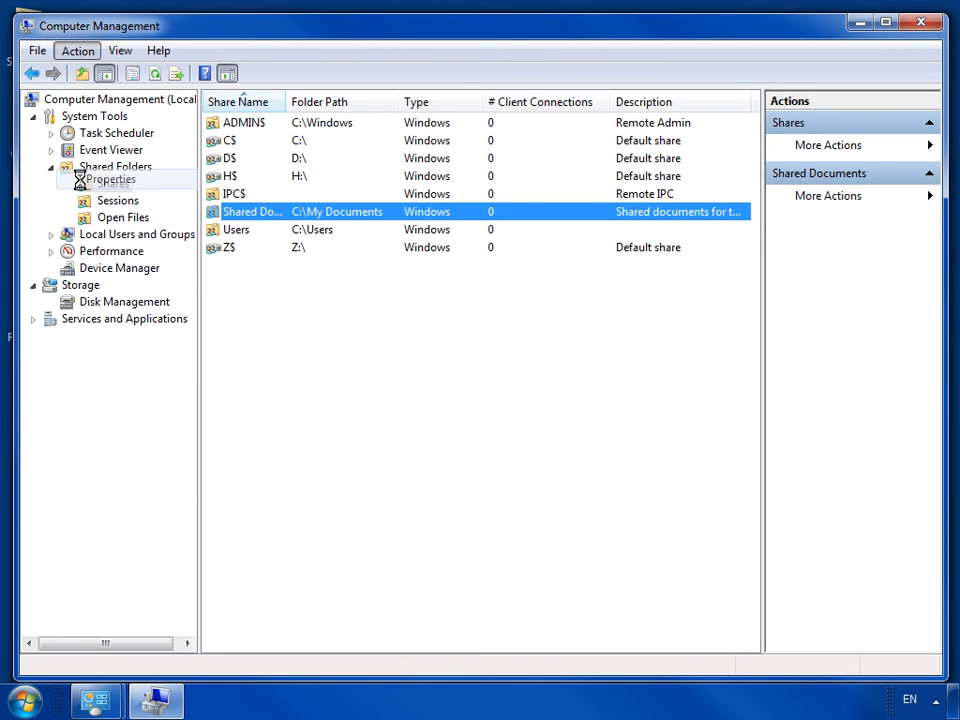
View the Shared Documents properties on the Share Permissions tab, where Everyone has Read access.
{"action": "left_click", "coordinate": [111, 179]}
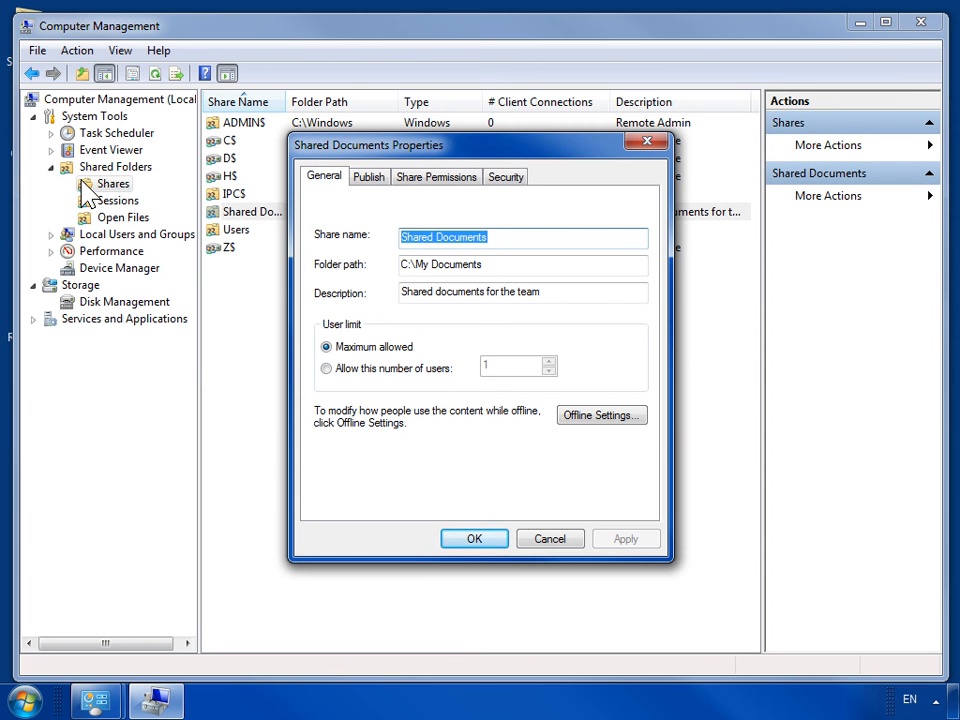
{"action": "mouse_move", "coordinate": [410, 195]}
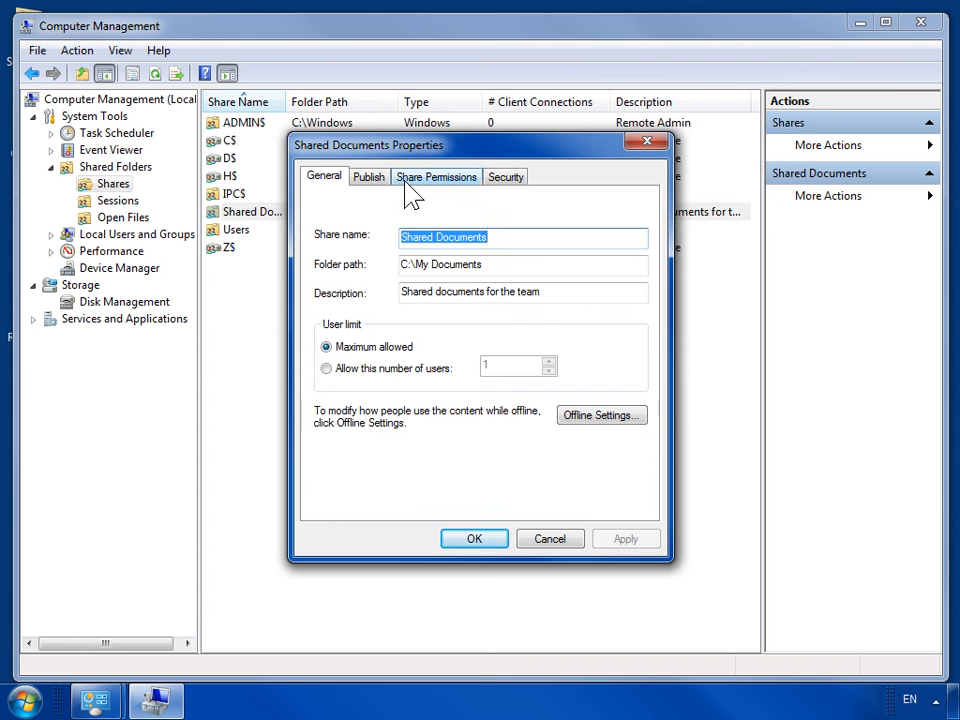
{"action": "left_click", "coordinate": [436, 176]}
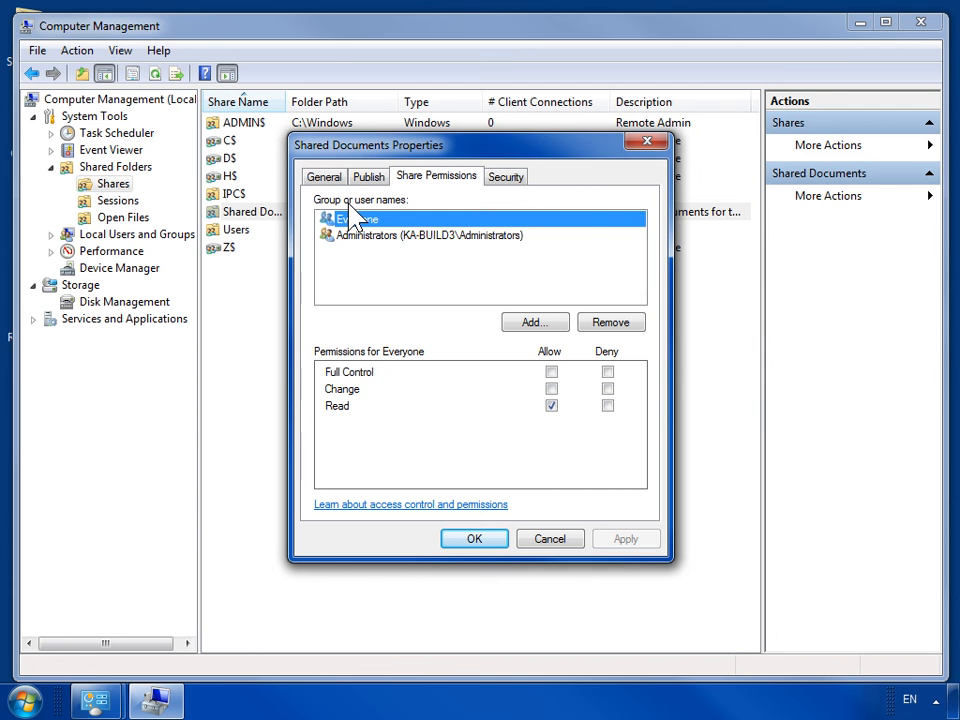
Remove Administrators' Change permission on Shared Documents, leaving Read, and confirm with OK.
{"action": "left_click", "coordinate": [430, 234]}
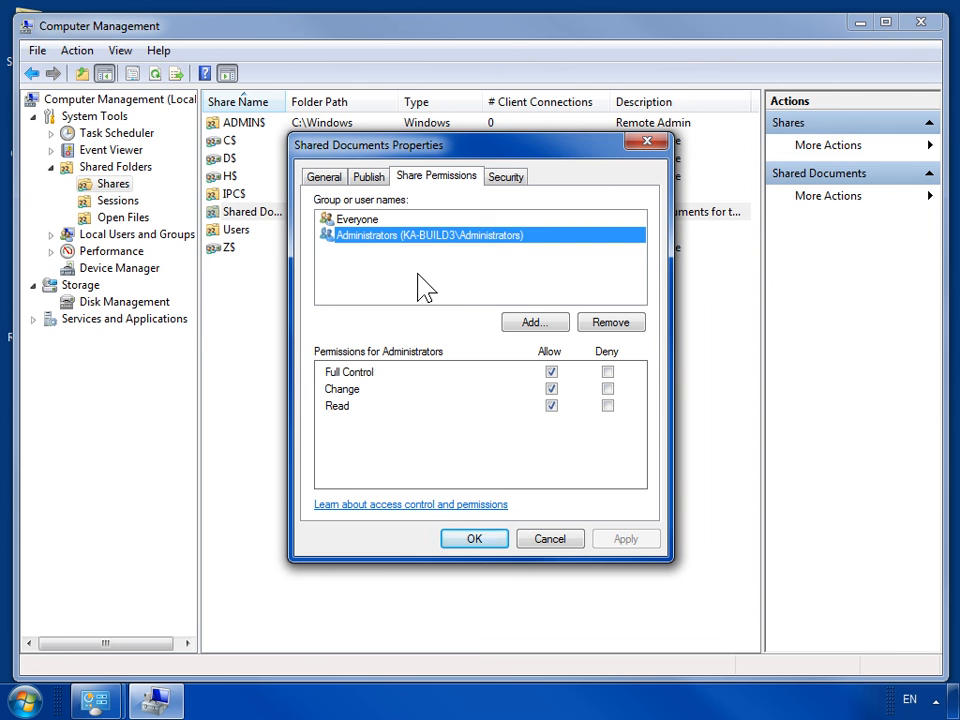
{"action": "mouse_move", "coordinate": [510, 390]}
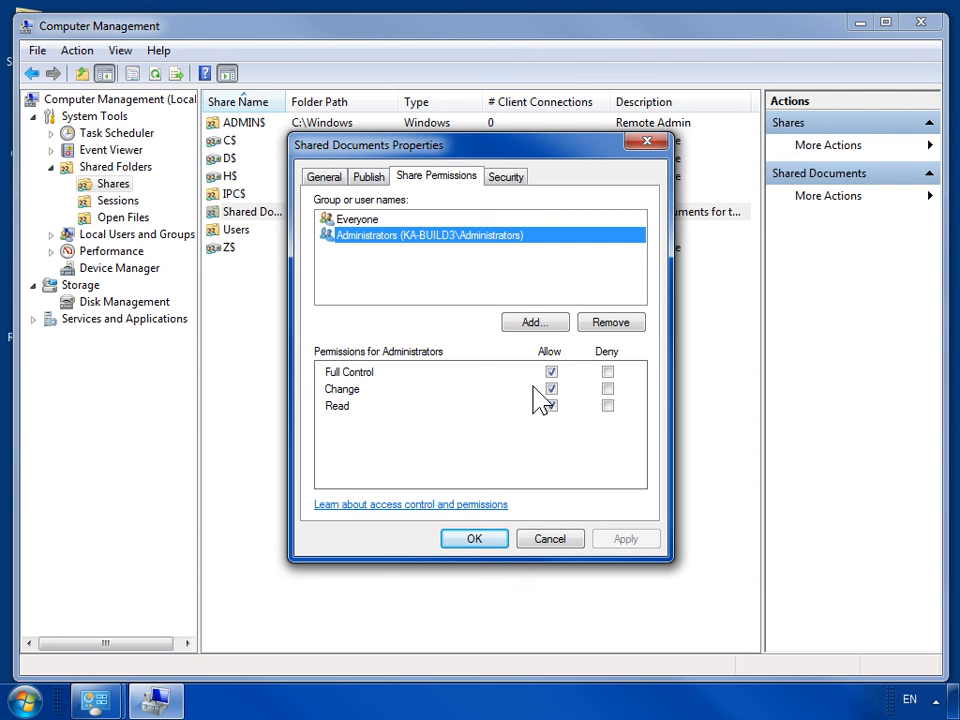
{"action": "left_click", "coordinate": [551, 405]}
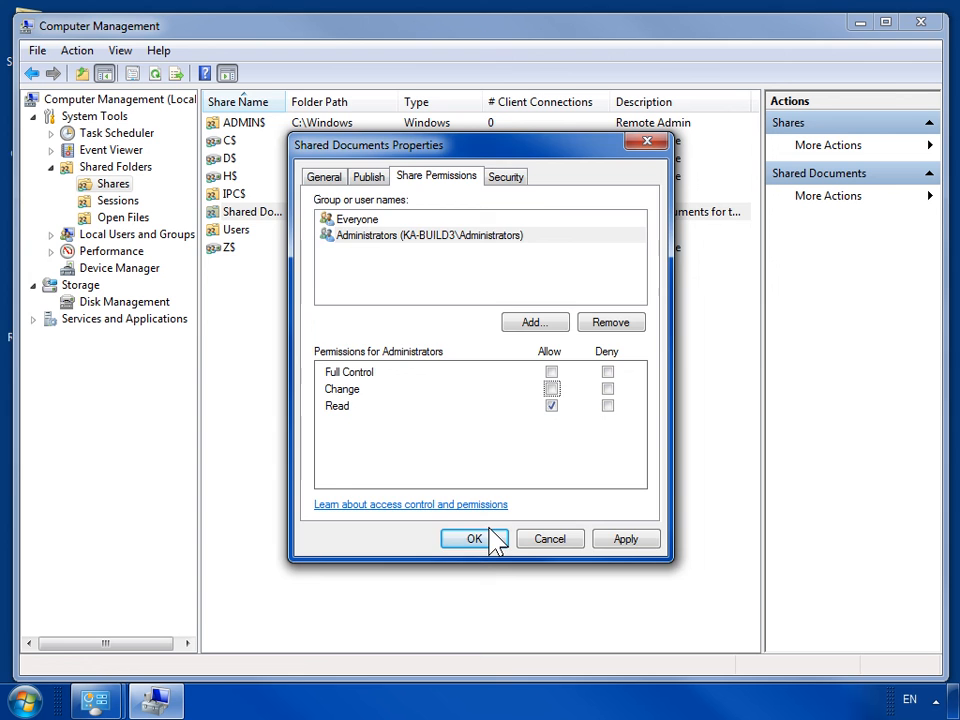
{"action": "left_click", "coordinate": [474, 538]}
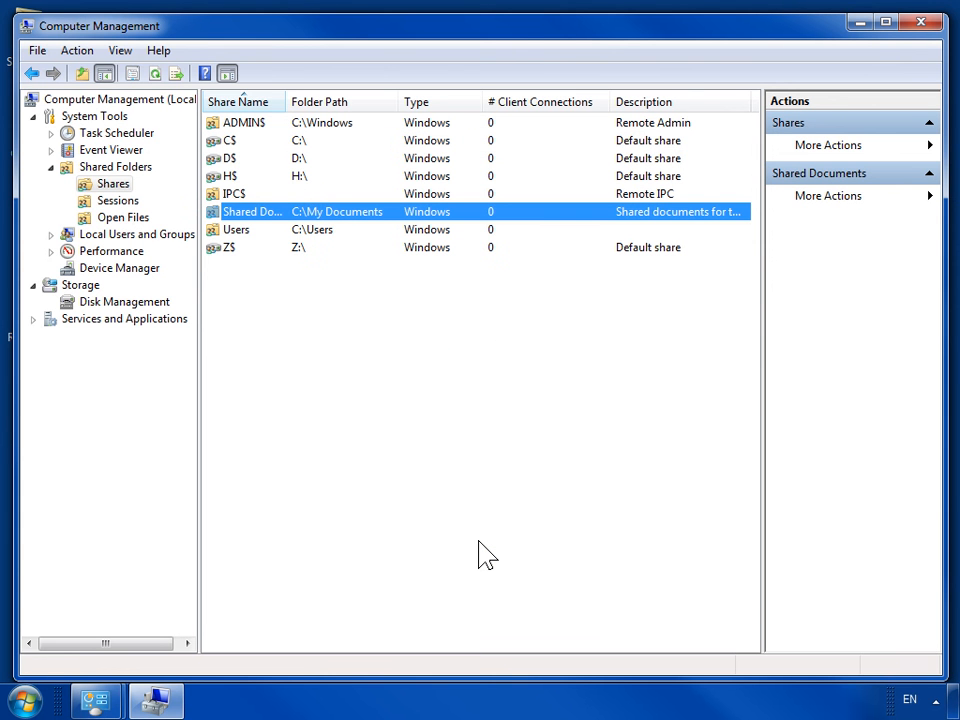